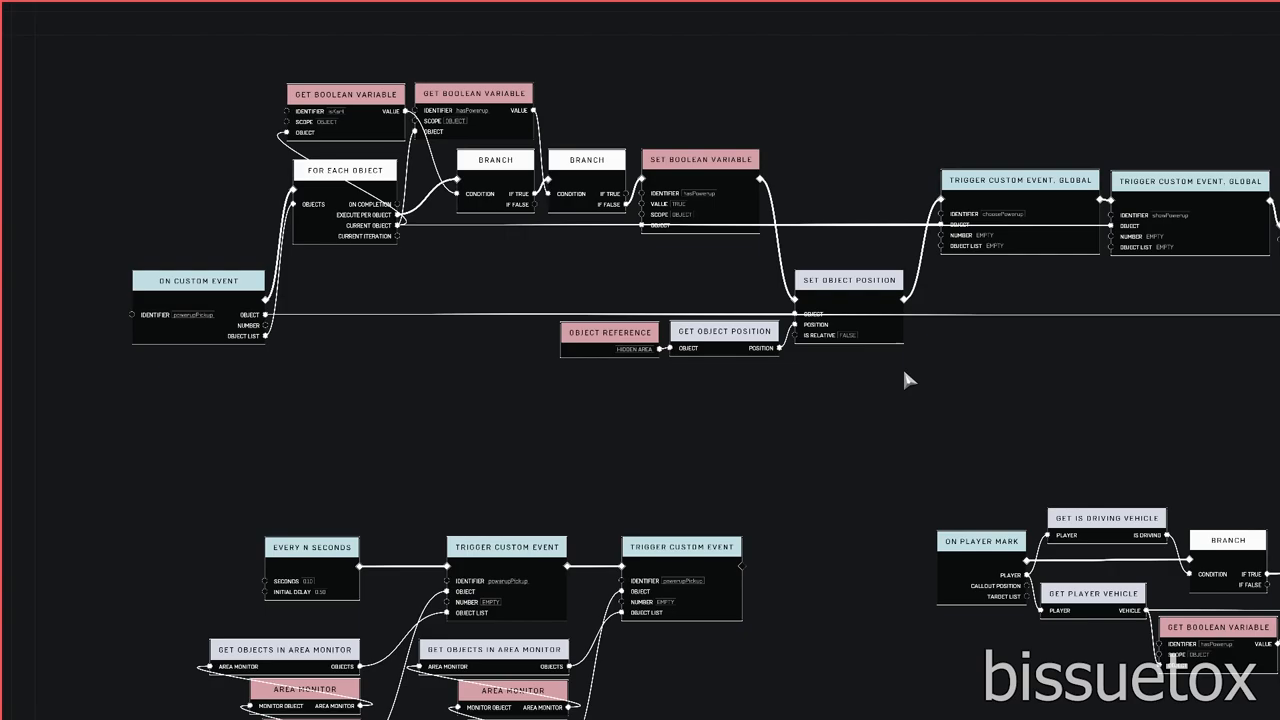
mouse_move(940, 360)
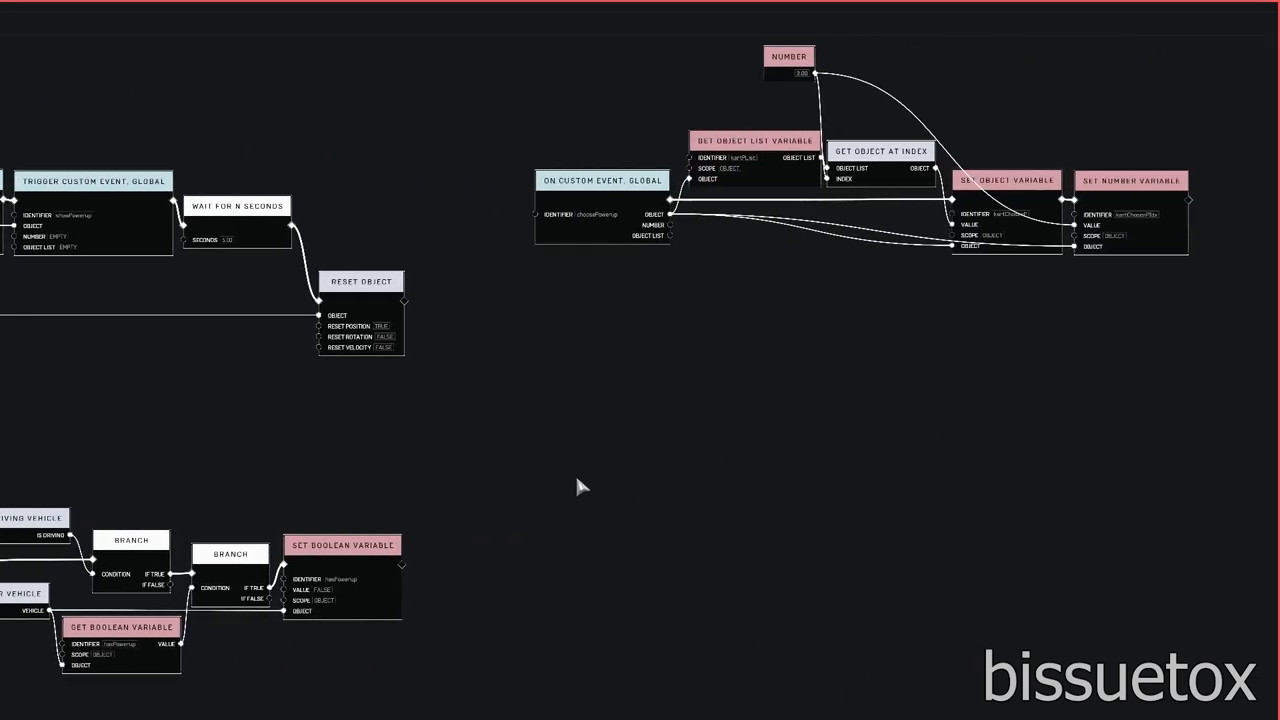
mouse_move(628, 476)
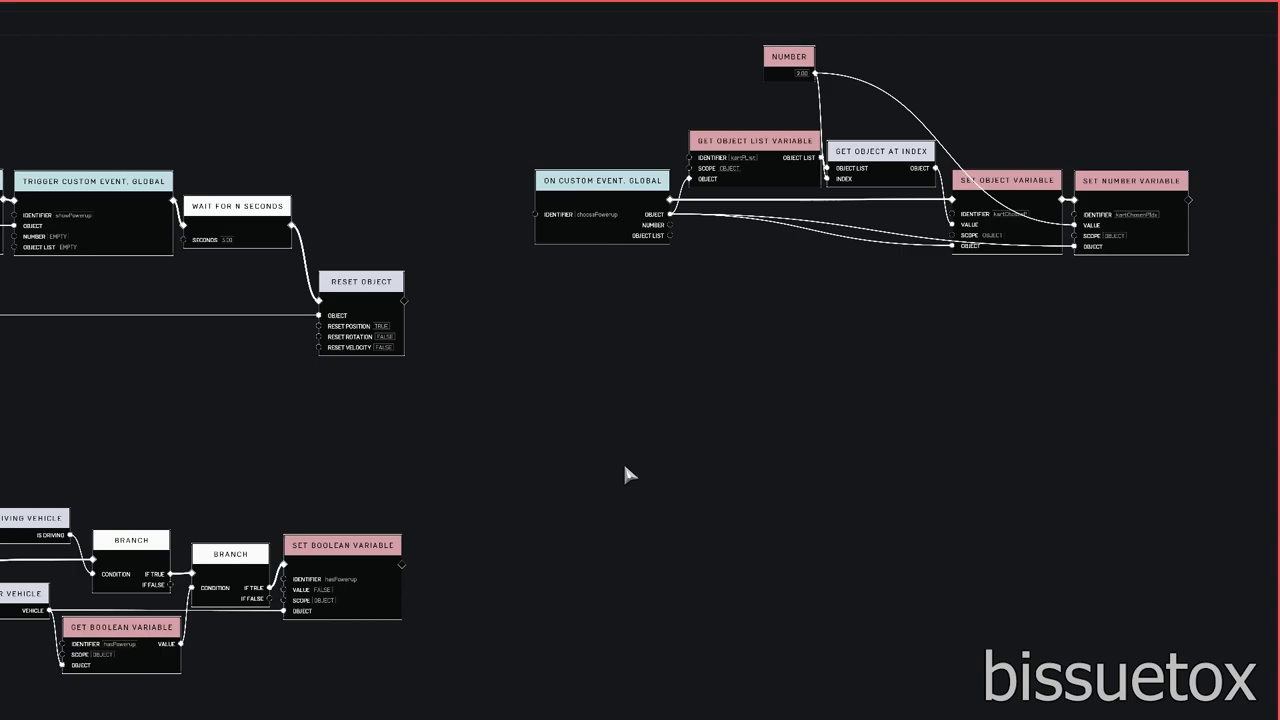
mouse_move(992, 132)
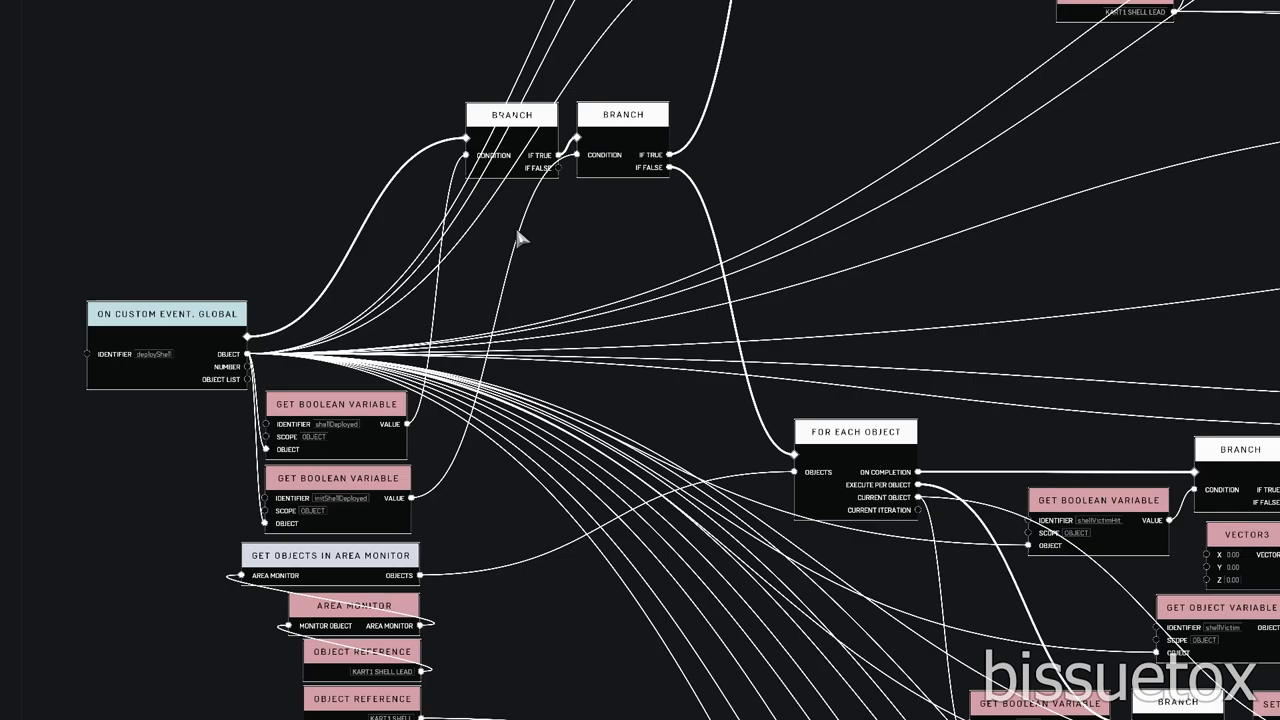
mouse_move(528, 192)
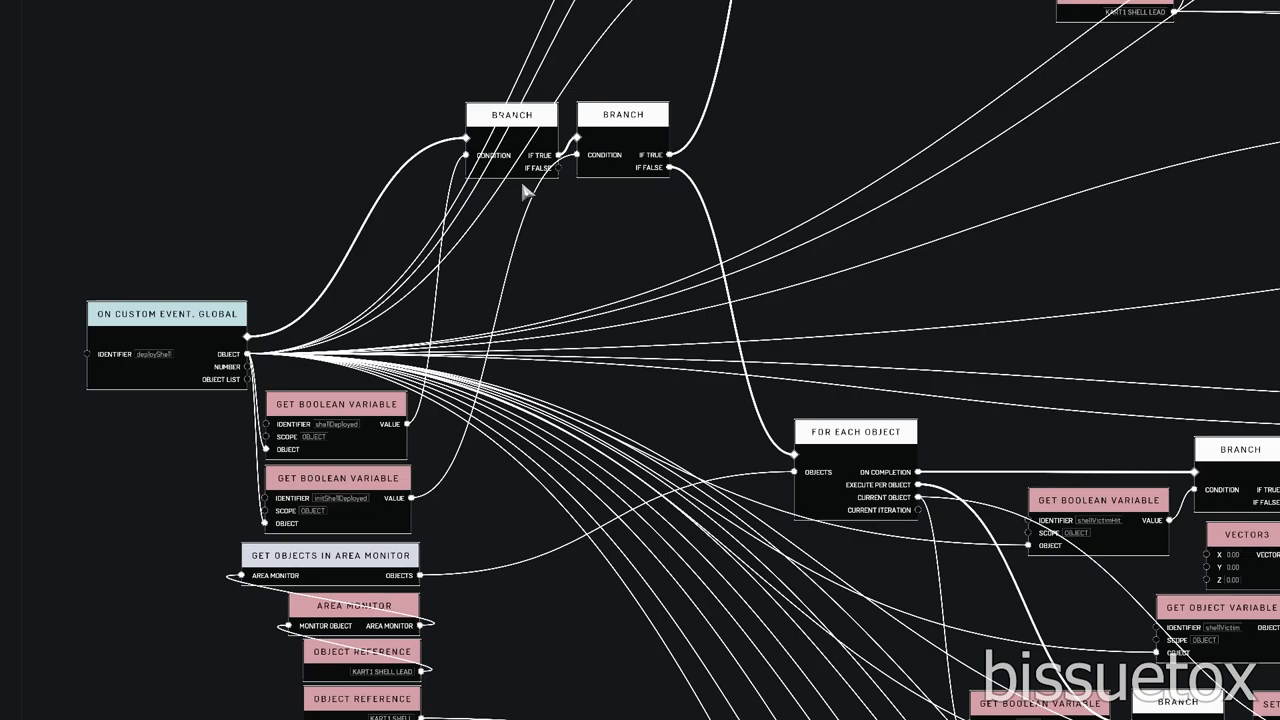